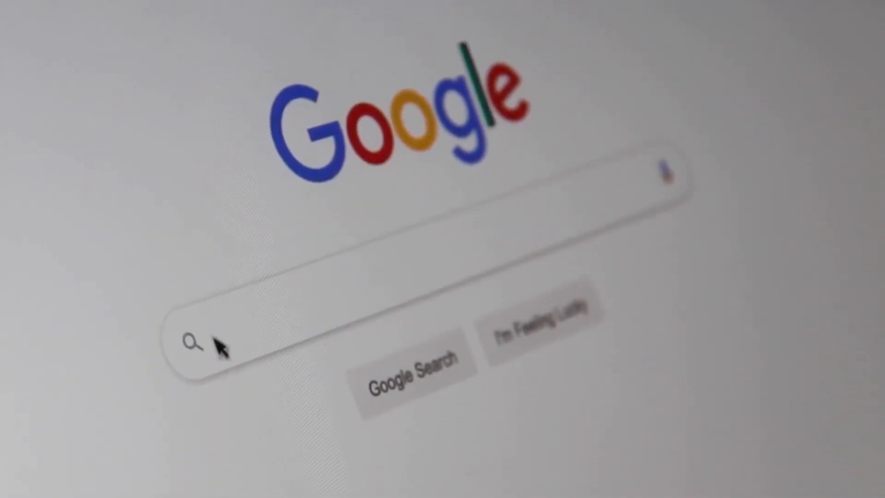
Ask ChatGPT for a 32-character title for a 2-bedroom mountain-view apartment with a killer patio.
text(Sea)
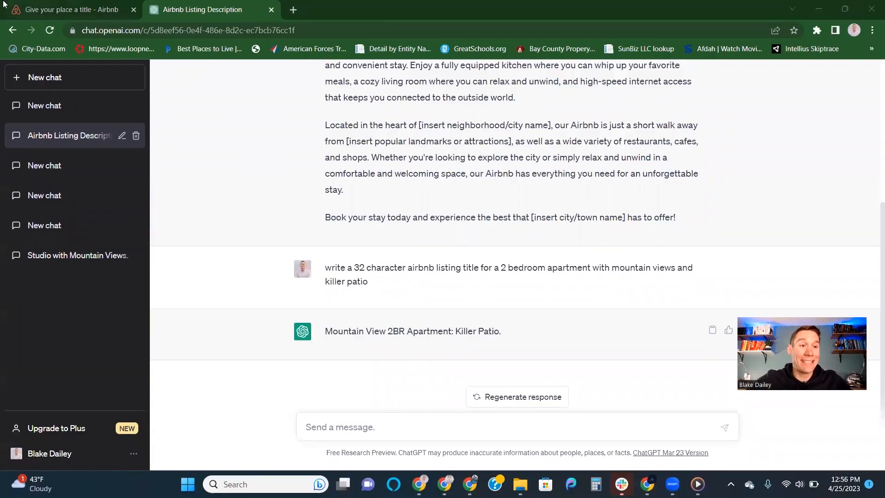
click(70, 10)
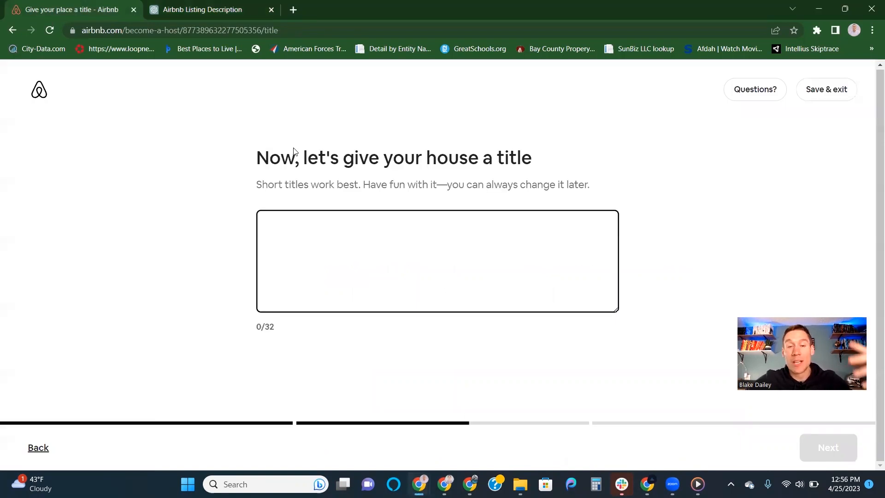
click(437, 261)
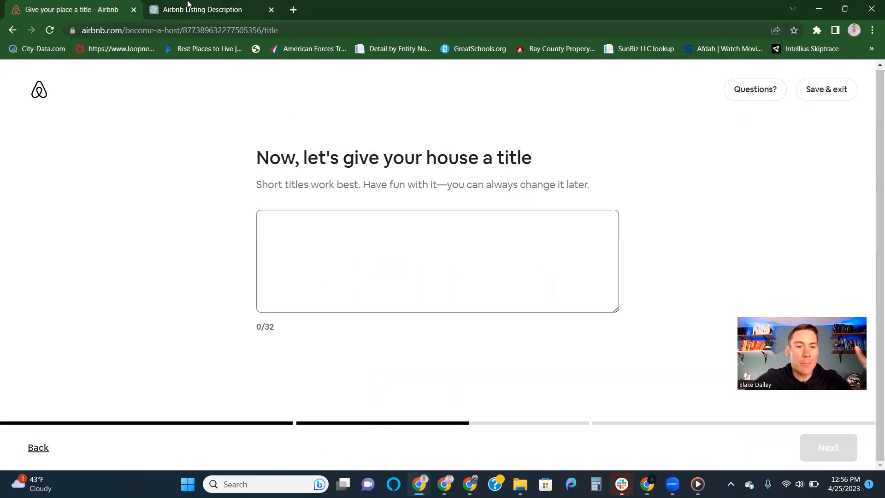
click(209, 9)
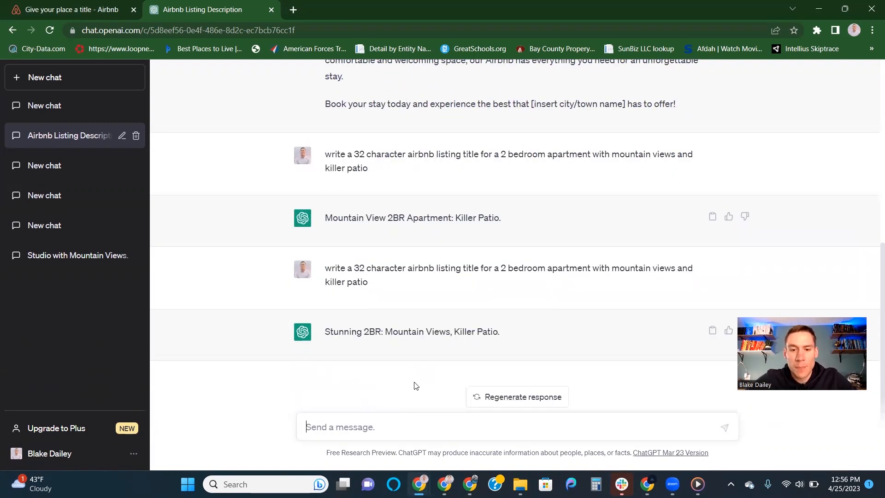
Get ten more titles, then ten SEO-focused mountain-view ones, and copy '2BR Cabin: Killer Mountain View Deck'.
text(give me 10 more)
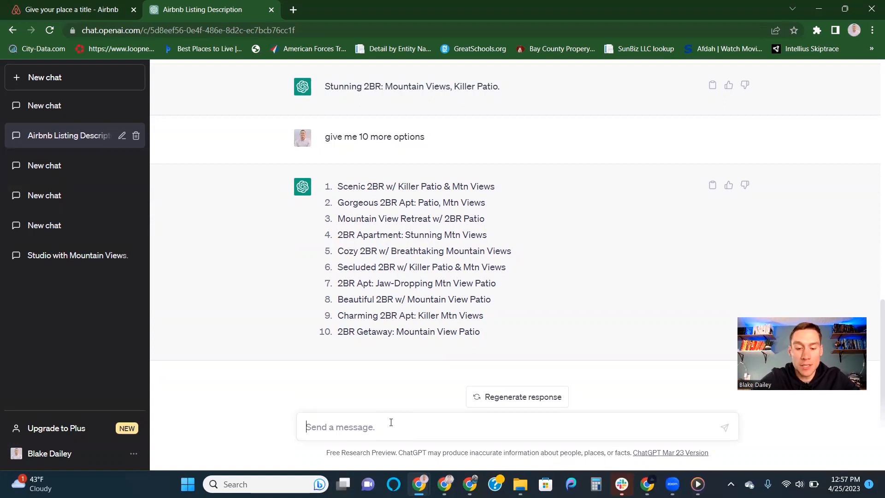
text(give me 10 more options that are)
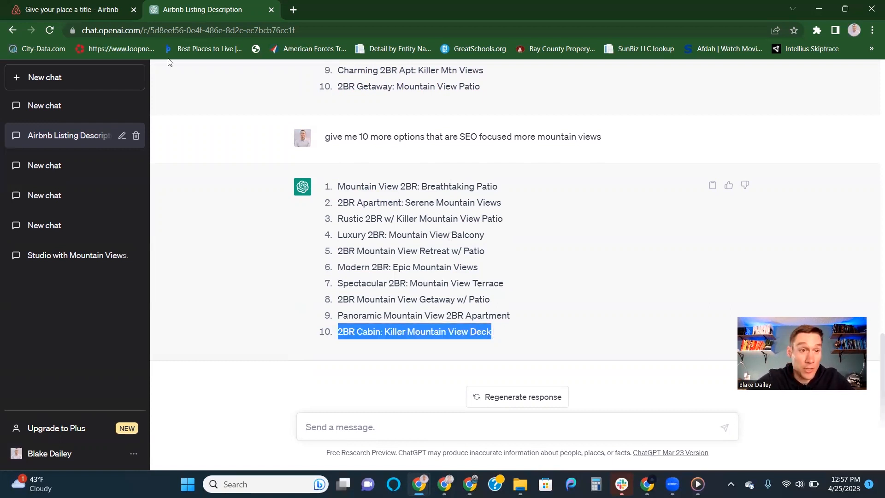
click(70, 10)
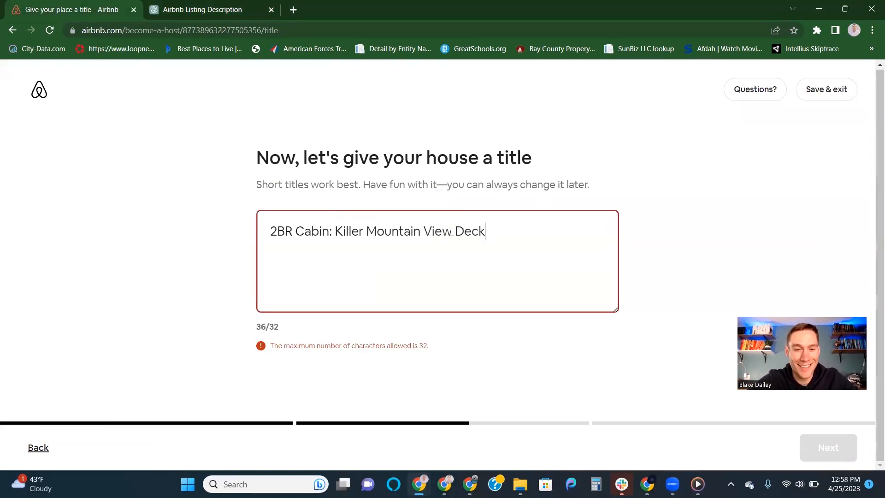
Remove 'Deck' to leave '2BR Cabin: Killer Mountain View' and choose Unique and Family-friendly highlights.
double_click(469, 231)
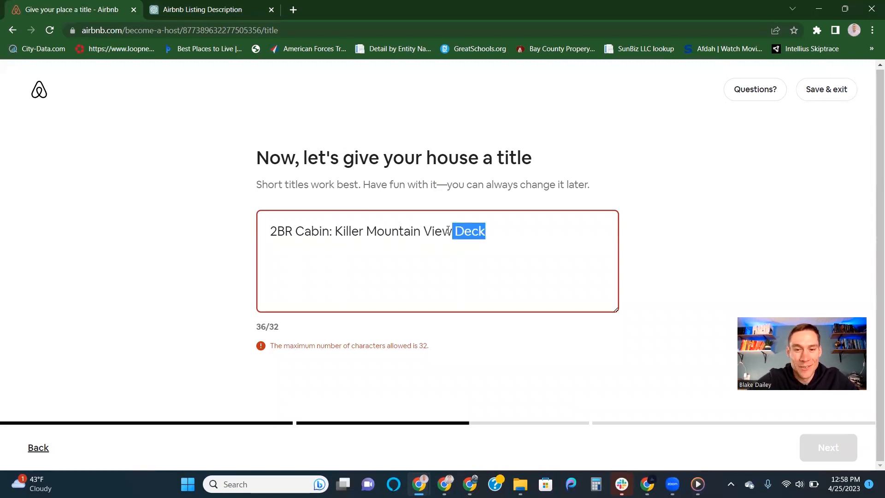
click(827, 447)
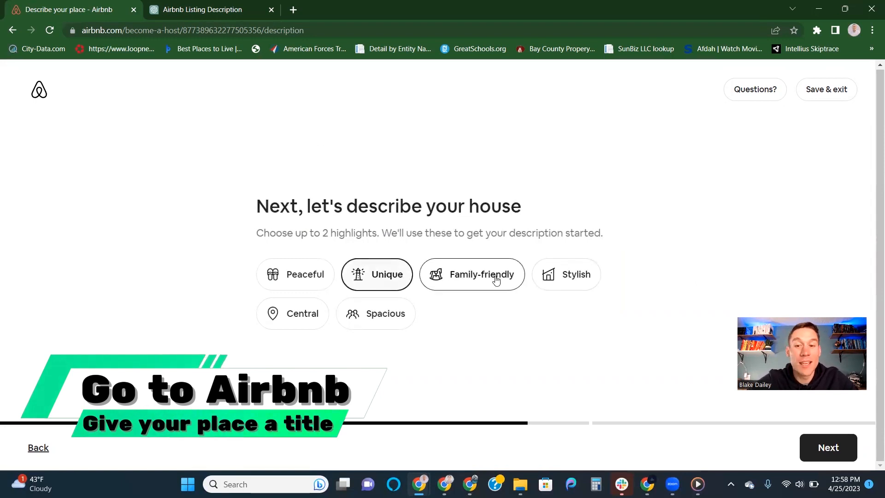
click(471, 274)
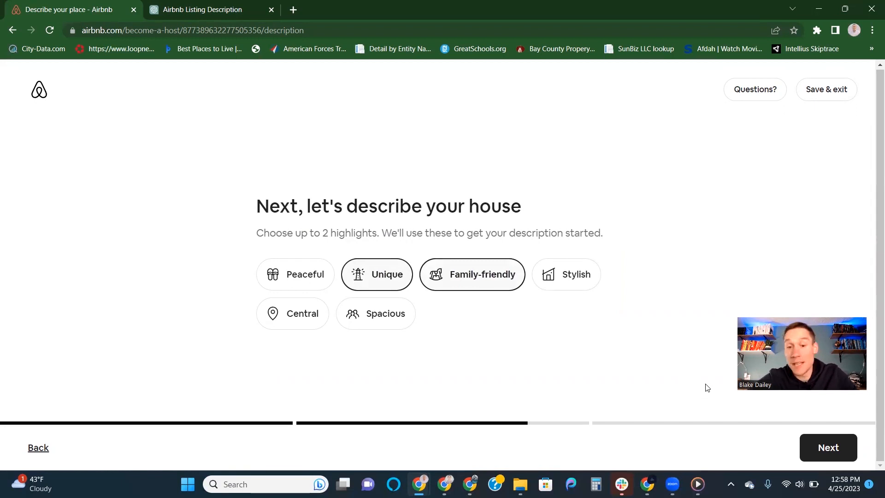
mouse_move(693, 372)
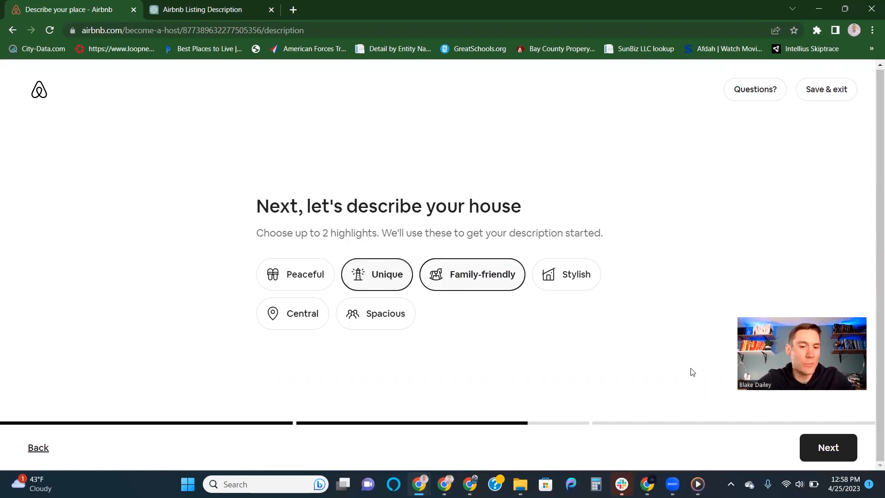
click(828, 447)
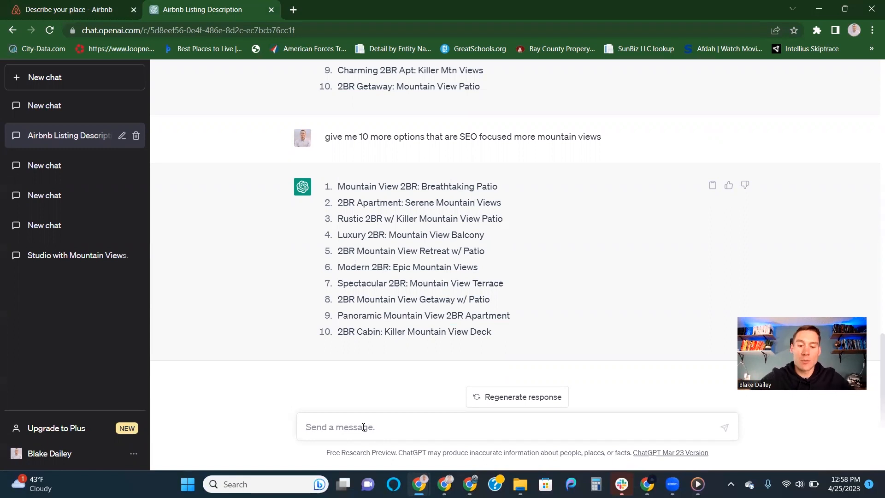
Request a description for the 2-bedroom Ogden Airbnb near Snowbasin, Powder Mountain, Nordic Valley; copy three paragraphs.
text(give me a listing description for a 2bd)
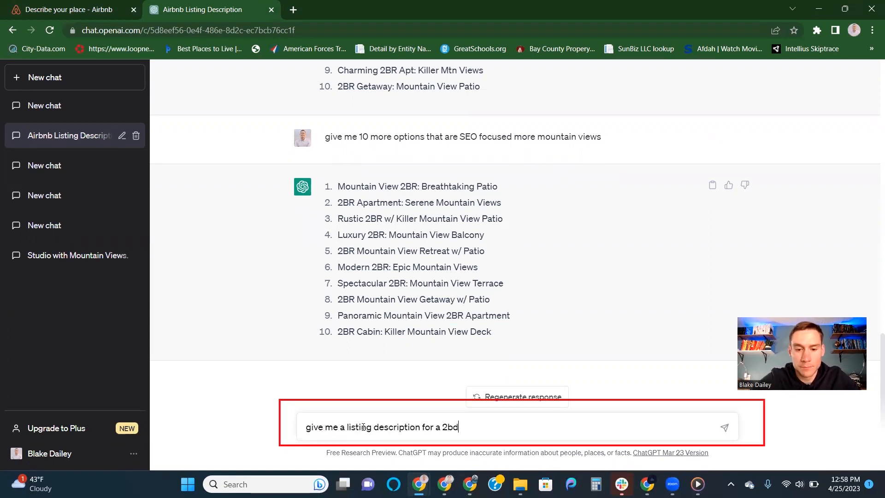
text(airbnb listing with mountain views in the heart og)
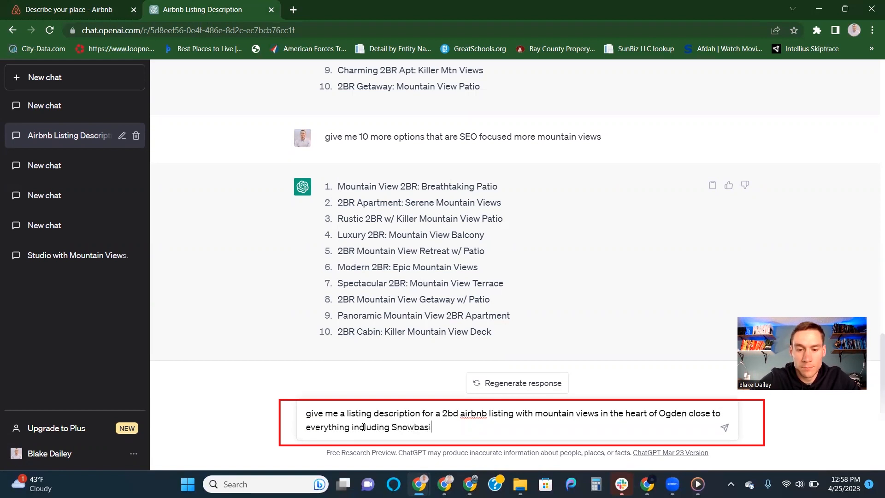
text(resort, powder mountain, and nordic valley)
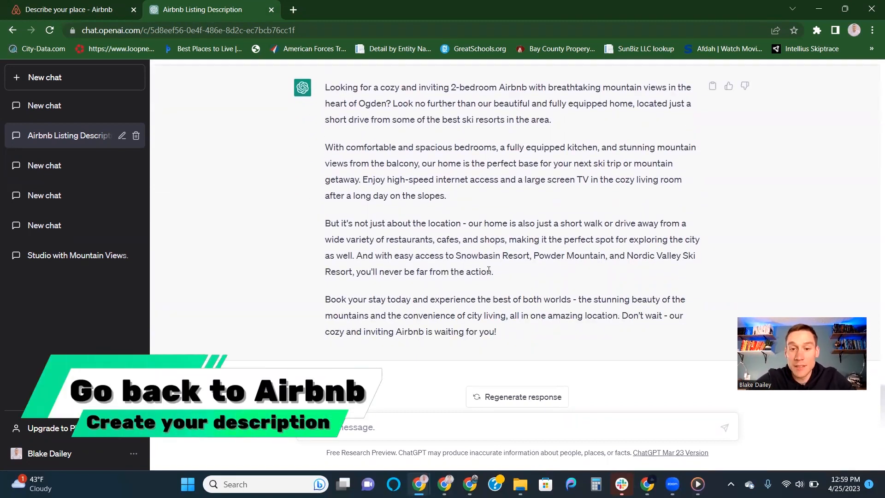
drag(325, 87, 493, 271)
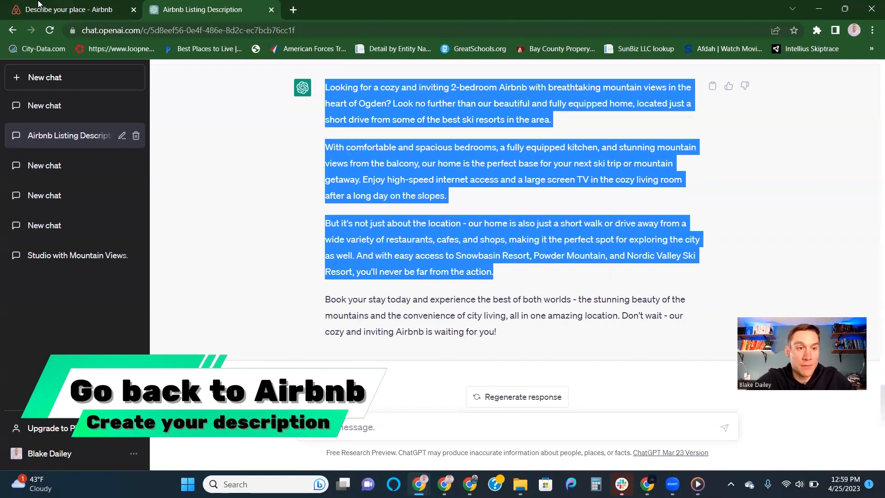
click(68, 9)
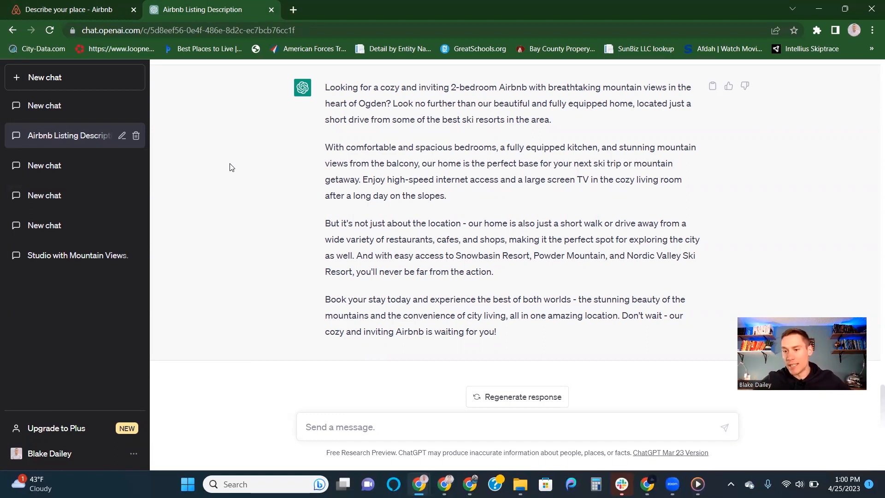
Paste the ChatGPT description into Airbnb and trim it under 500 characters.
click(68, 9)
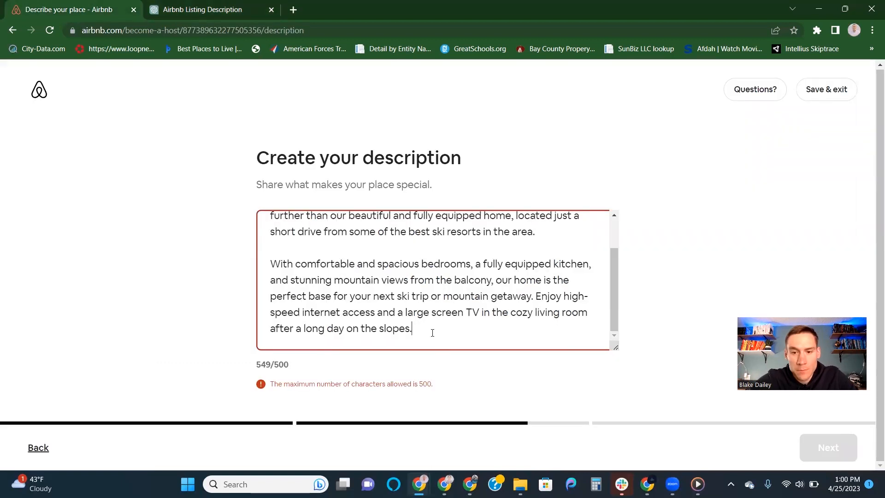
key(Backspace)
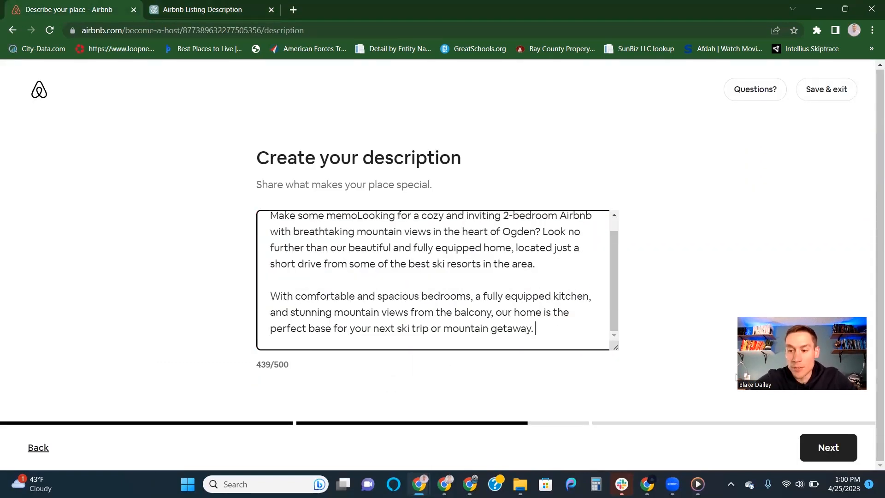
click(828, 447)
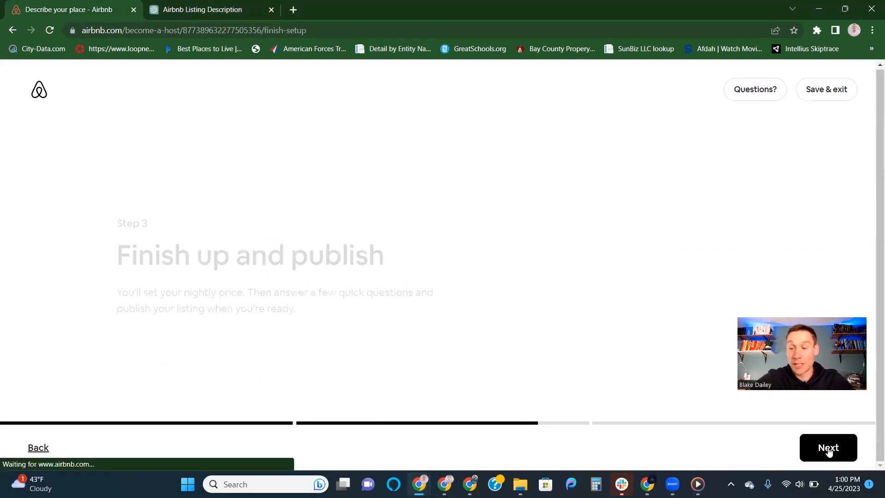
Go through the remaining steps, publish the listing, and open the listings overview.
click(828, 447)
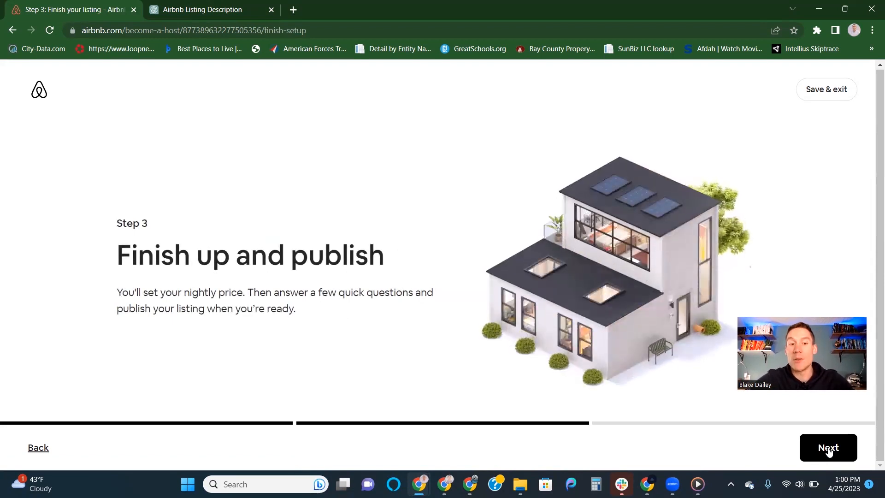
click(829, 447)
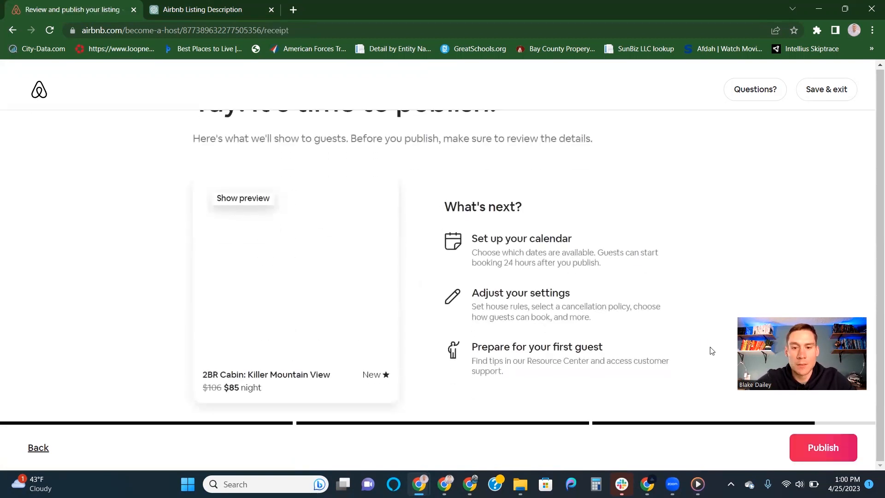
click(822, 447)
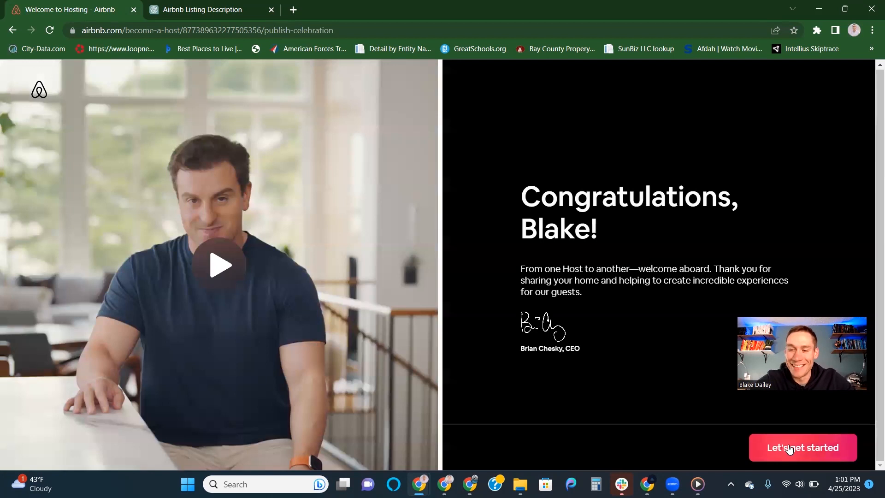
click(802, 447)
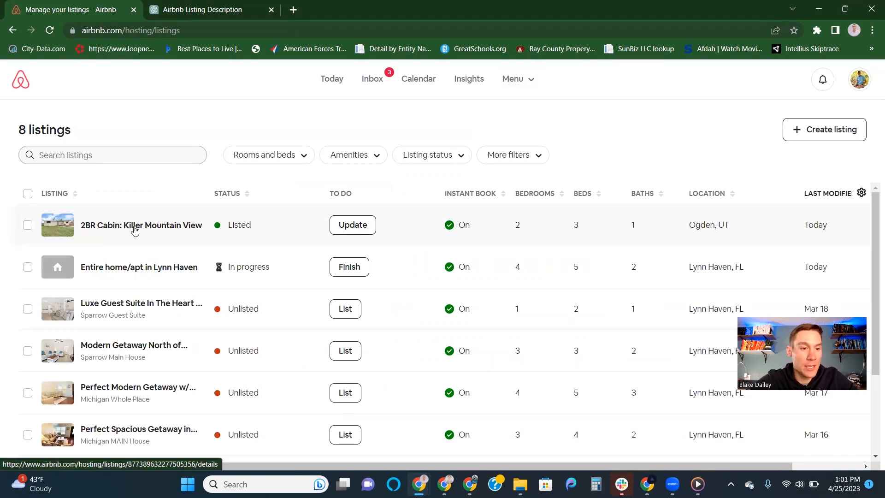
Open the 2BR Cabin listing's description editor and reach the empty space field.
click(141, 224)
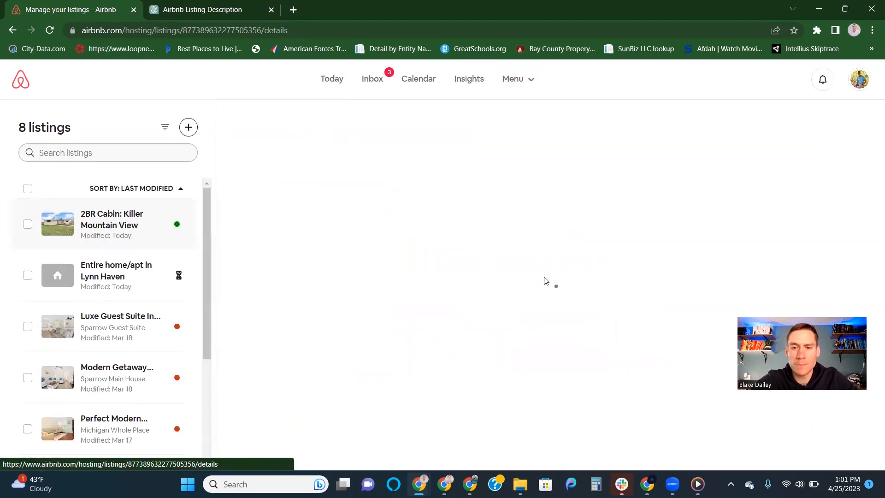
click(112, 225)
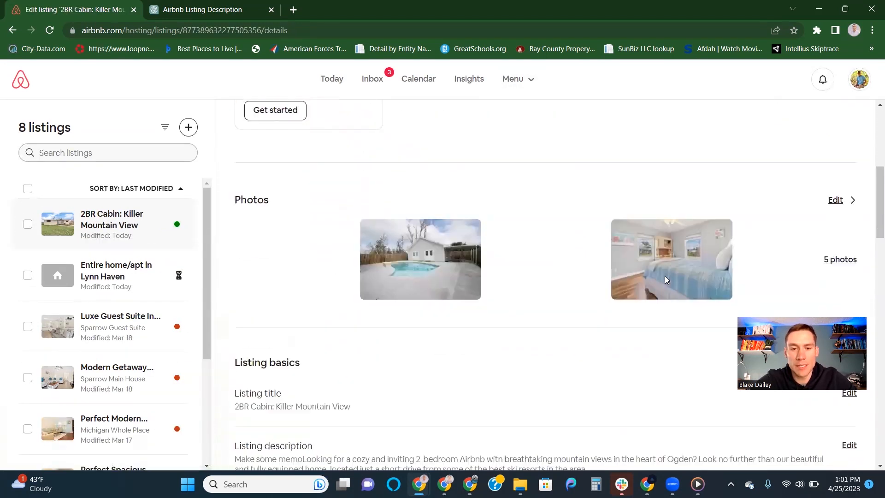
scroll(down, 3)
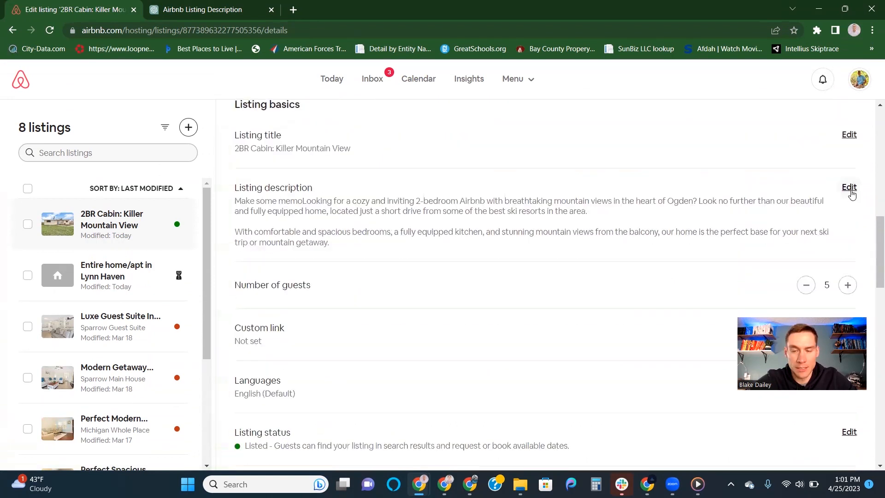
click(848, 187)
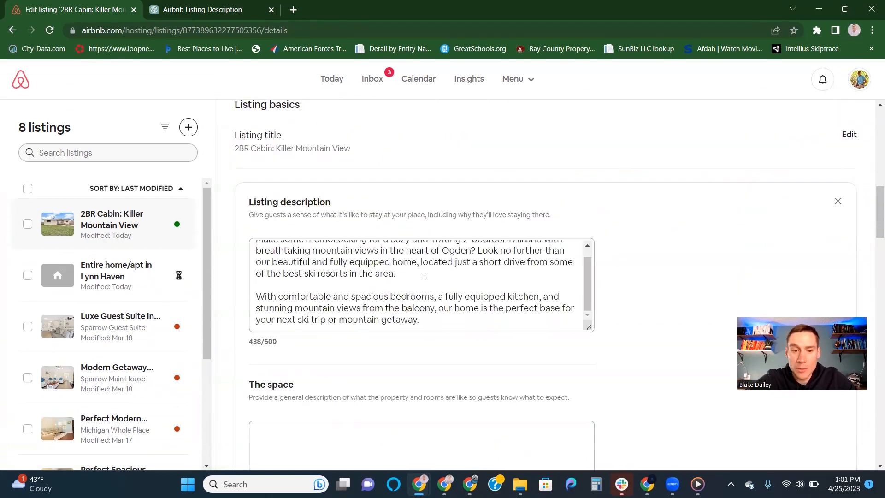
scroll(down, 3)
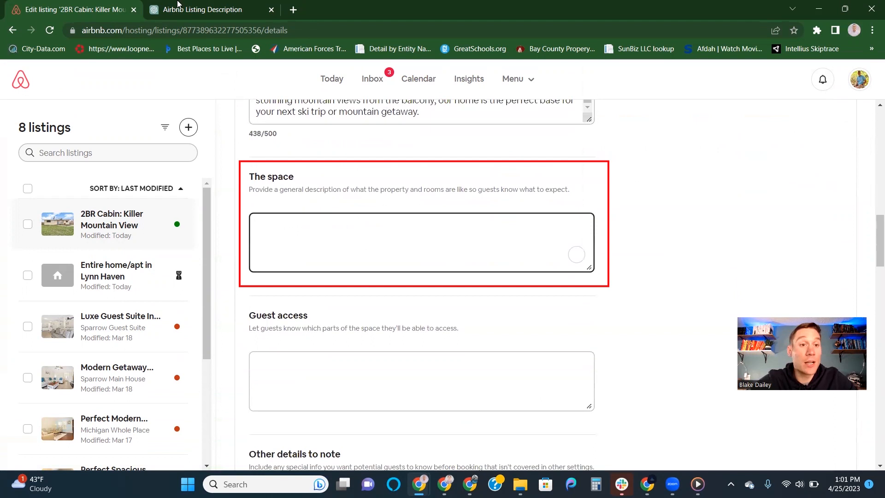
click(206, 9)
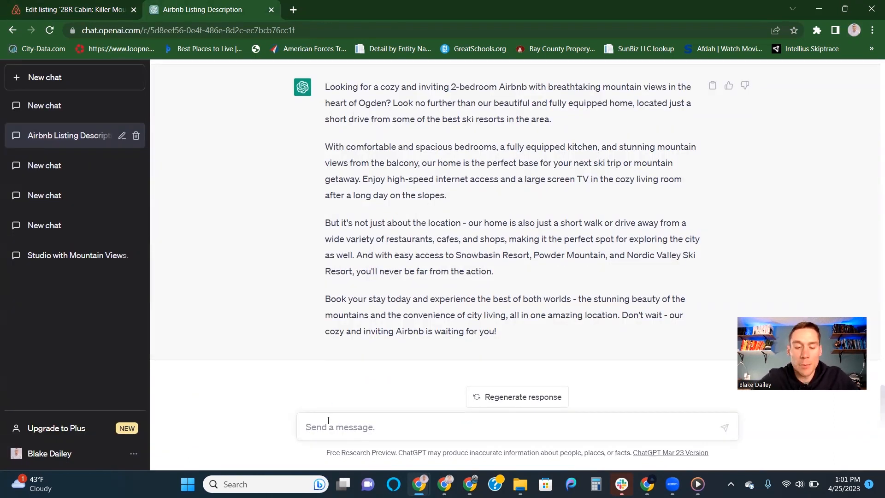
Ask ChatGPT for an about-the-space section on memory foam mattresses, kitchenette and 65" smart TV.
text(create an about the space" section in an airbnb listing for this)
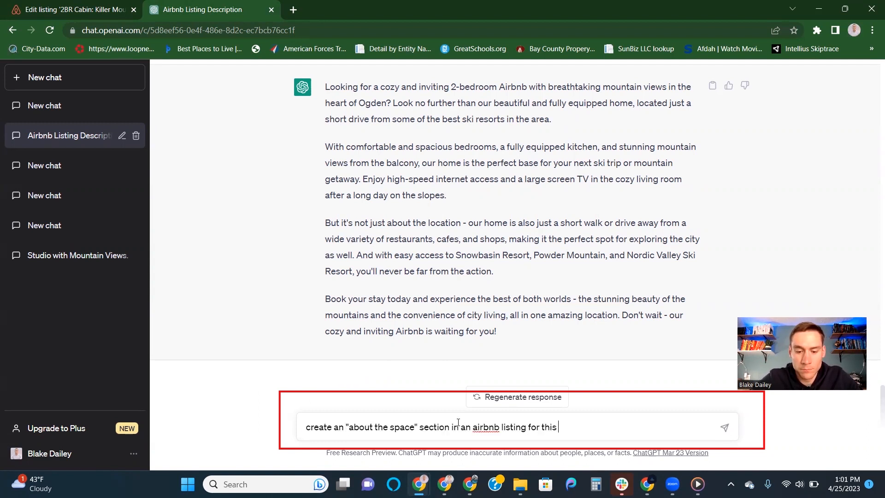
text(2bdr mountain view airbnb uni)
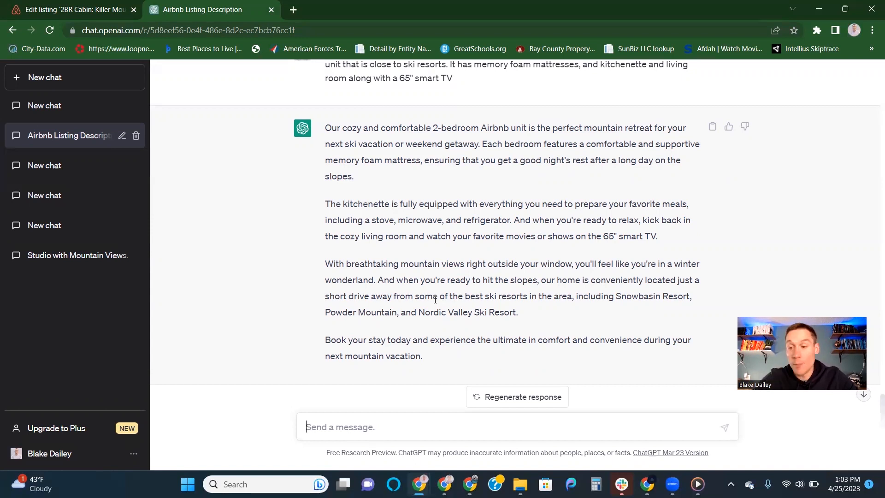
Add outdoor furniture, fire pit, downtown Ogden and Utah State Fair, then select the revision.
text(in)
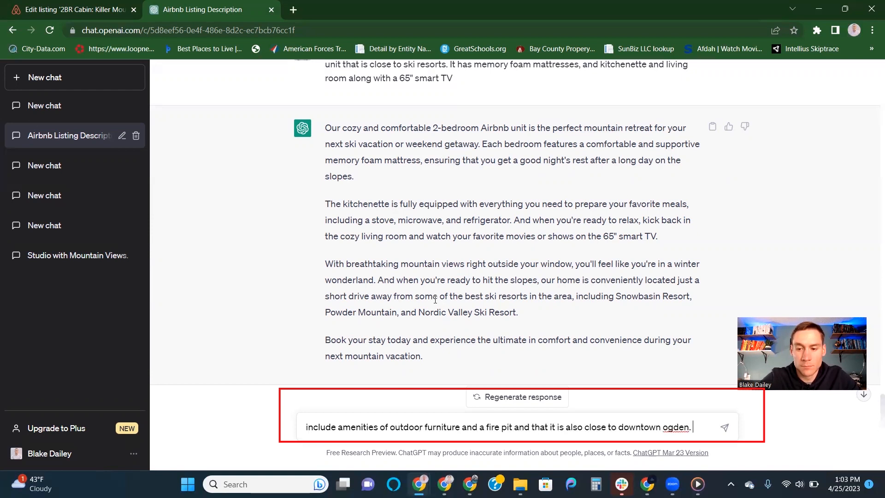
text(So people can stay in and have a great time or they are close enough to local attractions. There are also local)
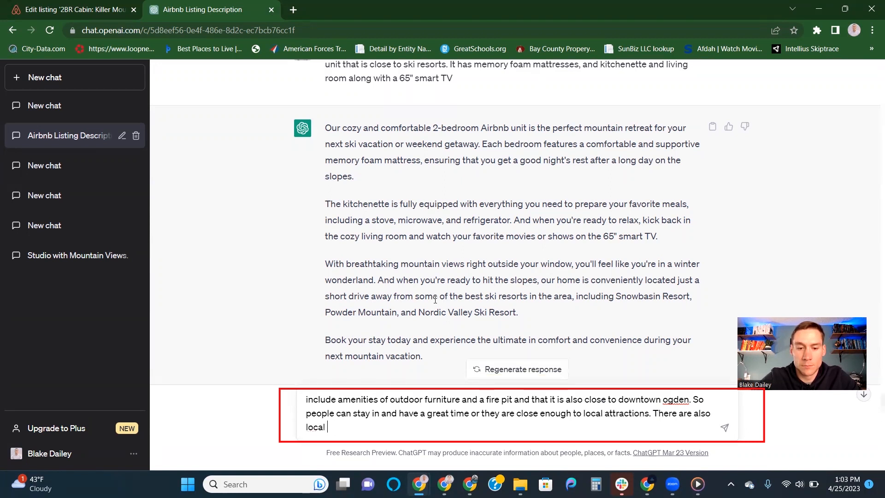
text(festivals nearby like the Utah State Fair.)
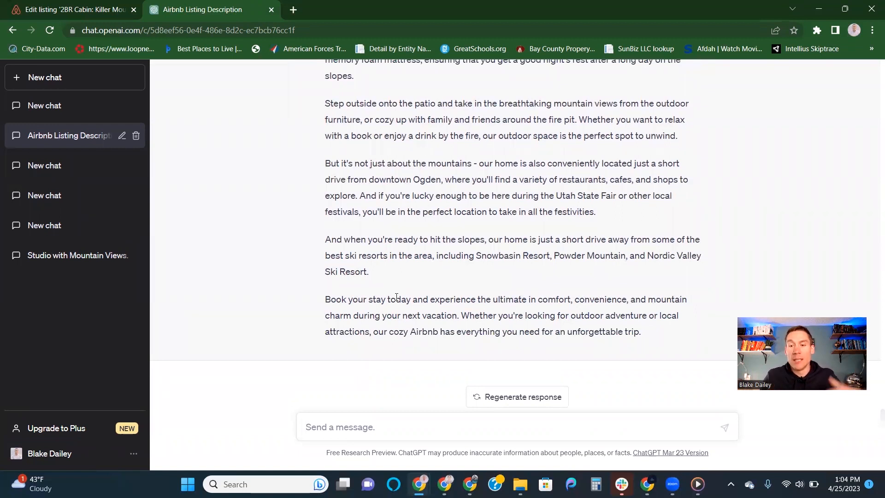
scroll(down, 3)
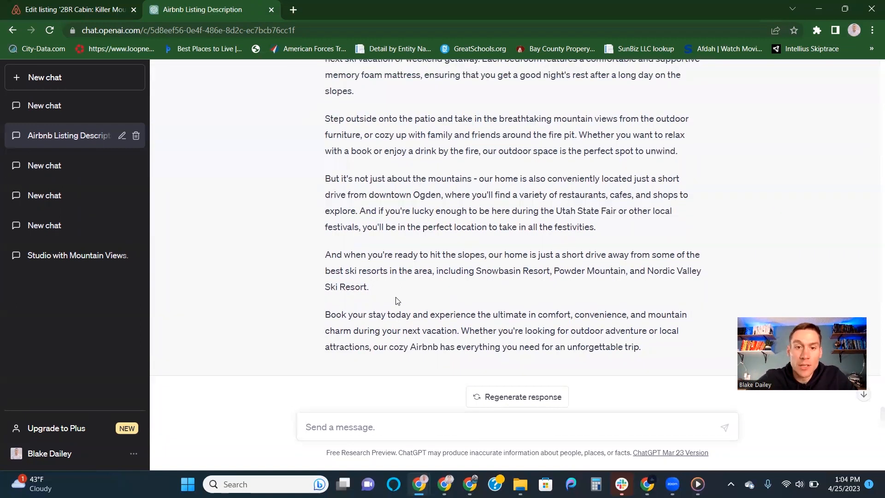
scroll(down, 3)
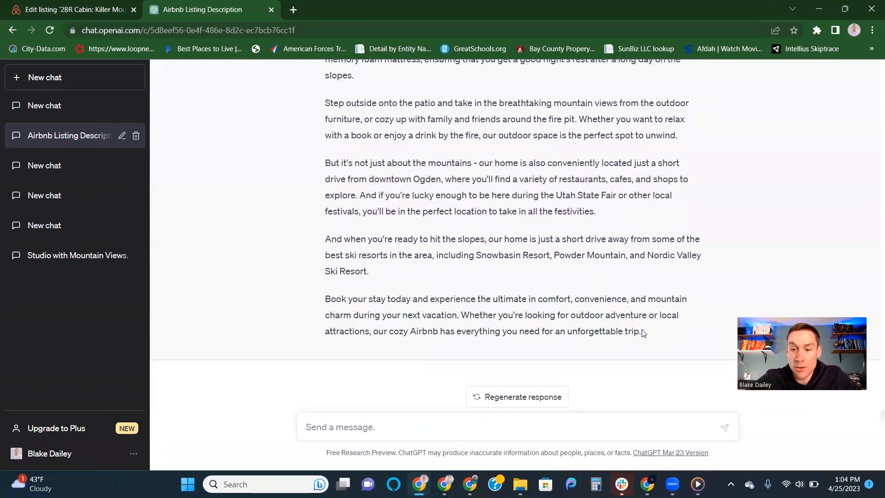
drag(324, 119, 641, 331)
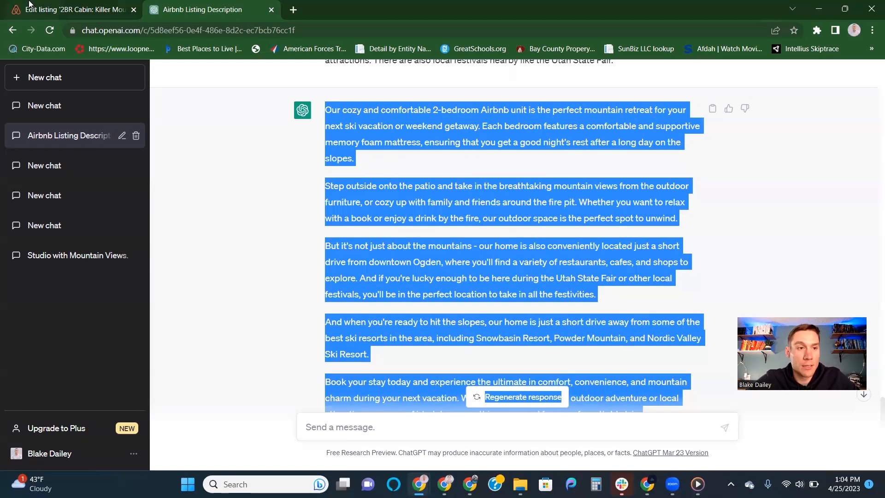
Paste the revised text into Airbnb's The space section and begin a new ChatGPT prompt.
click(76, 10)
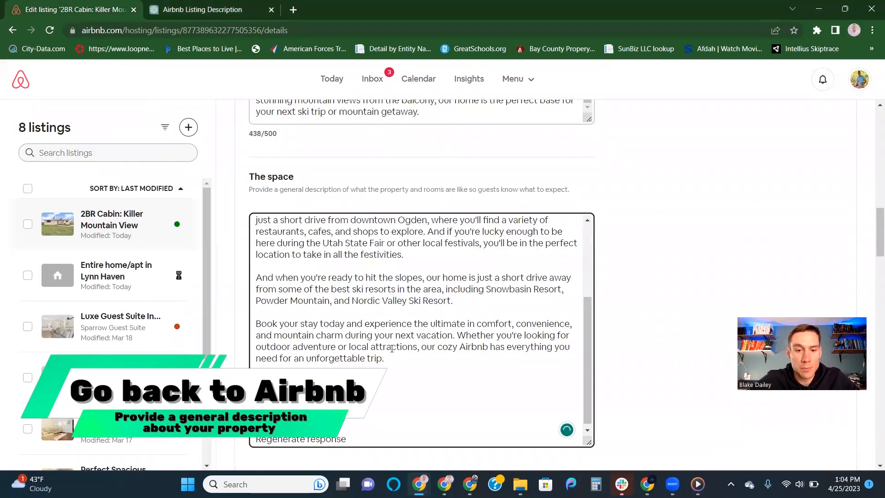
scroll(down, 3)
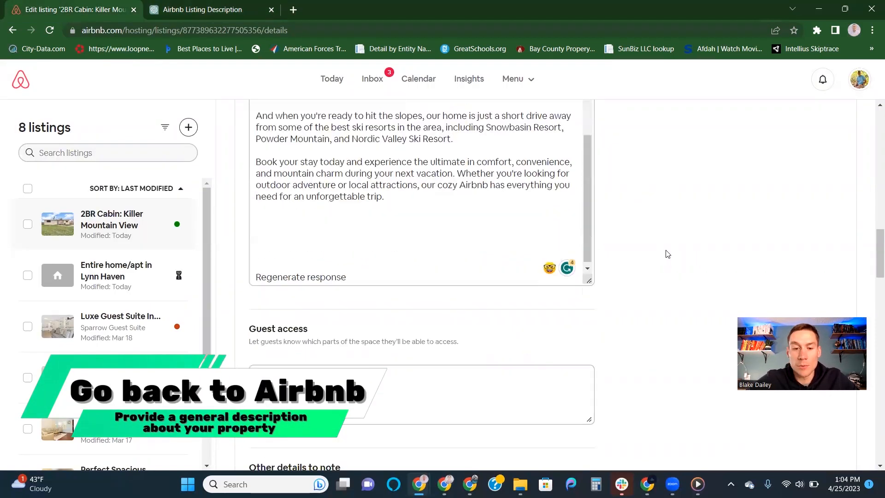
click(201, 10)
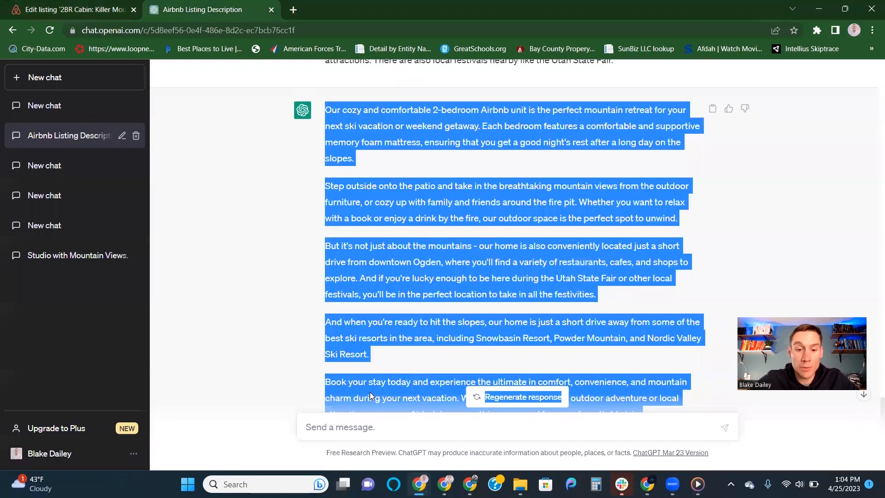
click(356, 420)
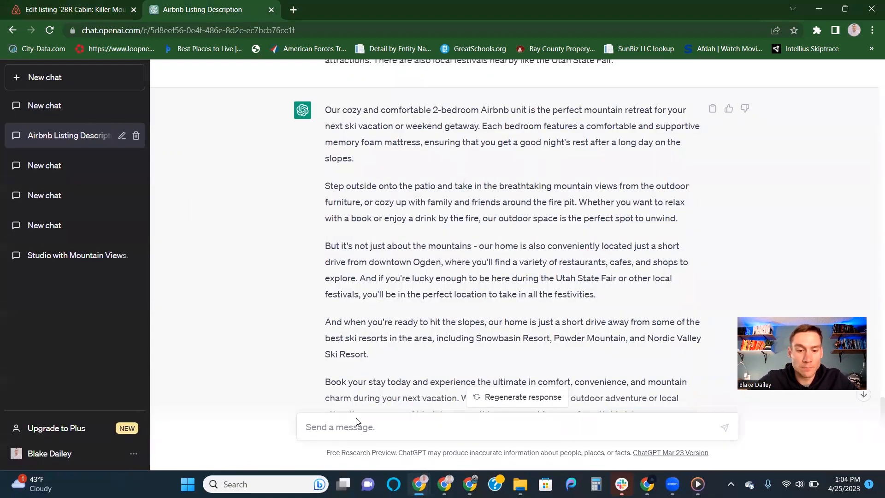
text(write a)
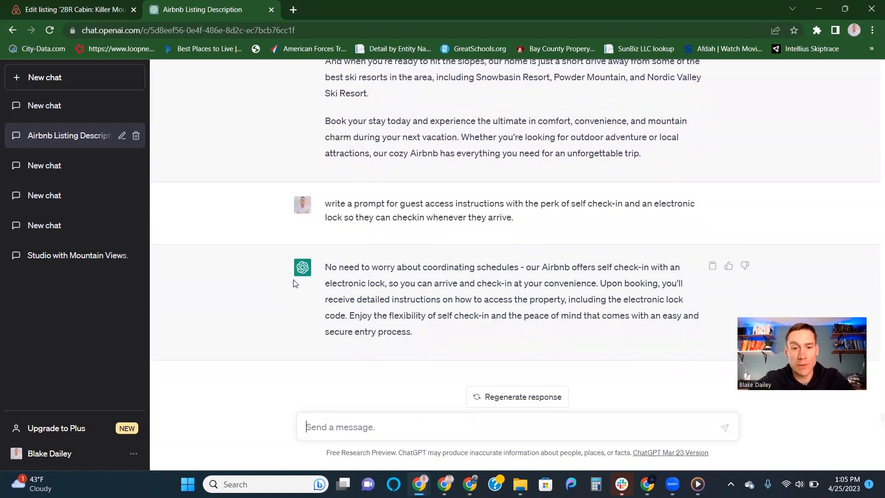
Select ChatGPT's guest access reply about self check-in with an electronic lock.
drag(325, 283, 412, 332)
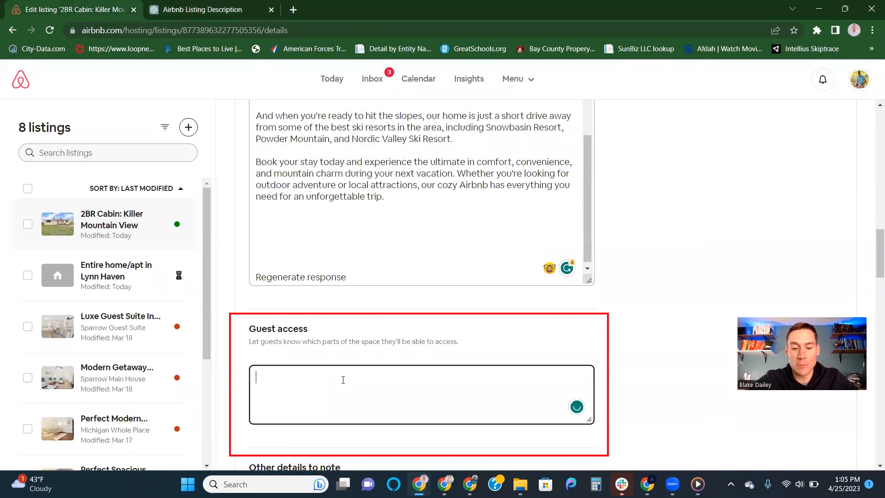
Paste the self check-in and electronic lock text into Guest access, then go to Other details to note.
click(576, 407)
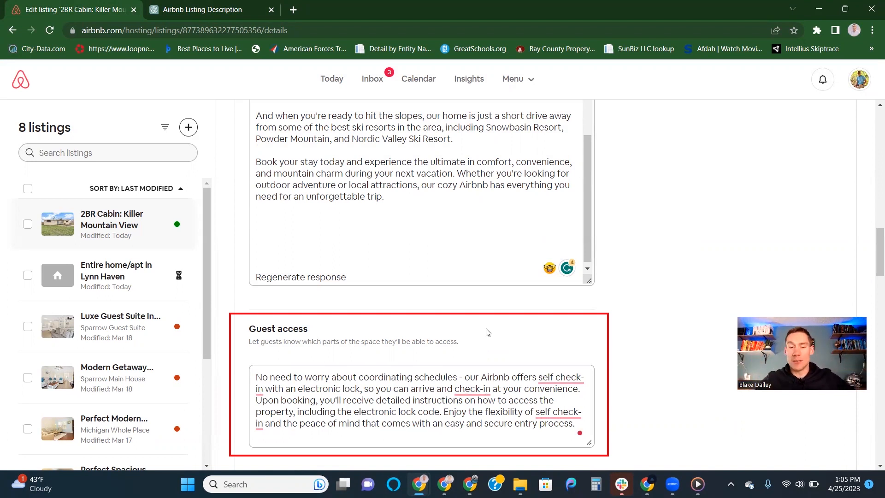
scroll(down, 3)
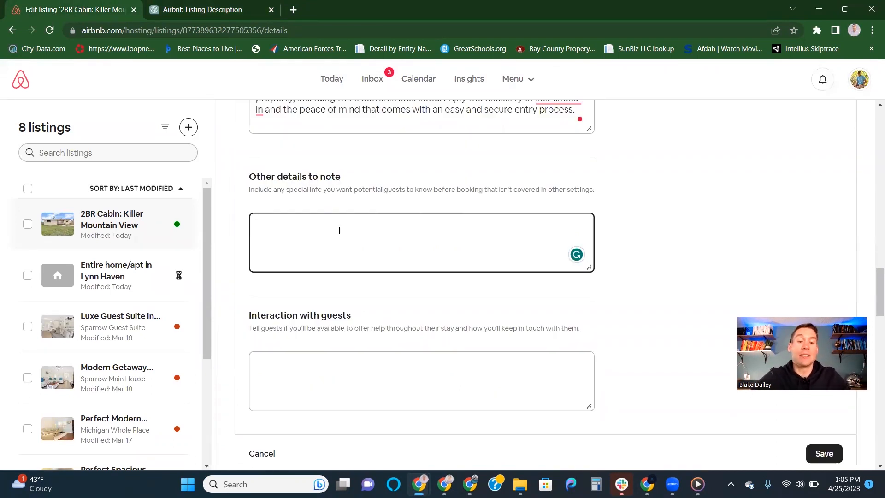
click(339, 231)
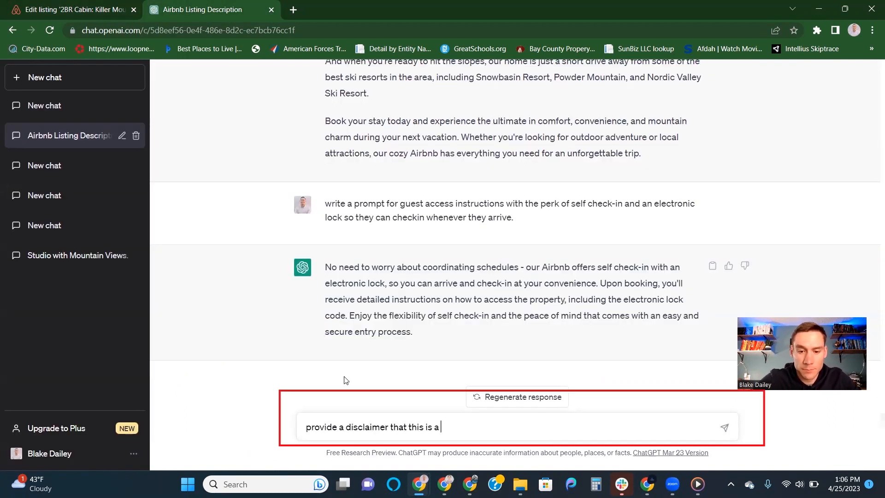
Add the basement noise and friendly yellow lab disclaimer to Other details to note.
text(basement apartment and they may hear us (the homeowners) above.)
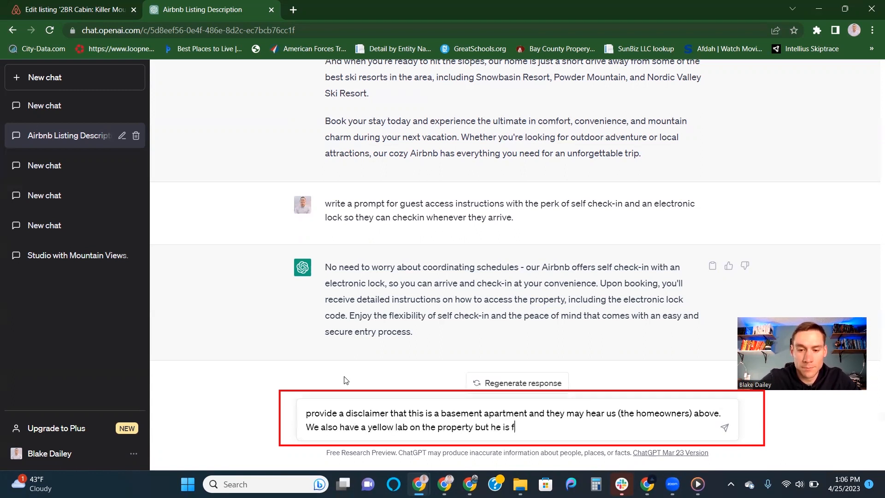
text(riendly and won't be in your way, jsu)
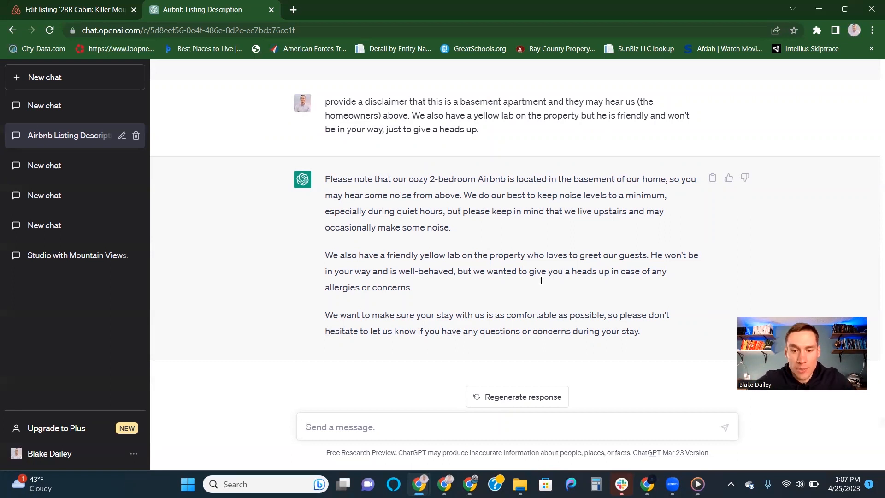
drag(325, 179, 639, 331)
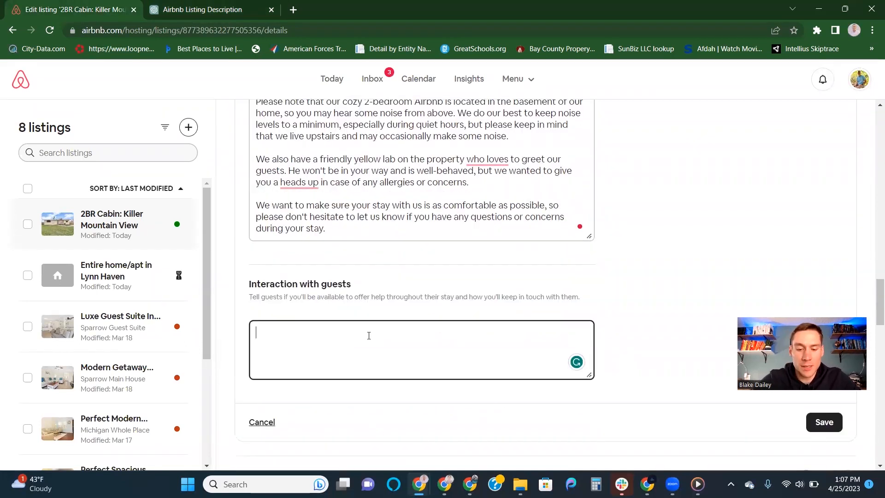
Ask ChatGPT for guest-interaction text on privacy and the 24/7 econcierge team, and select the reply.
click(202, 10)
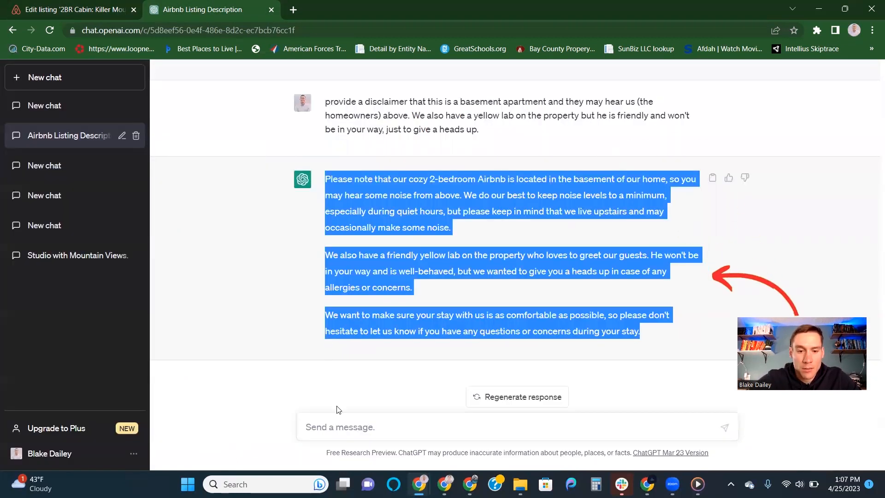
text(Let)
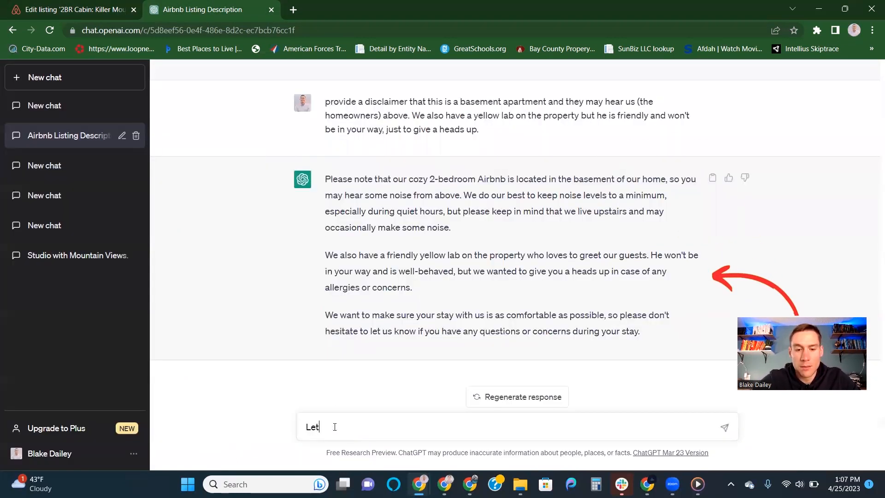
text(the guests know that w)
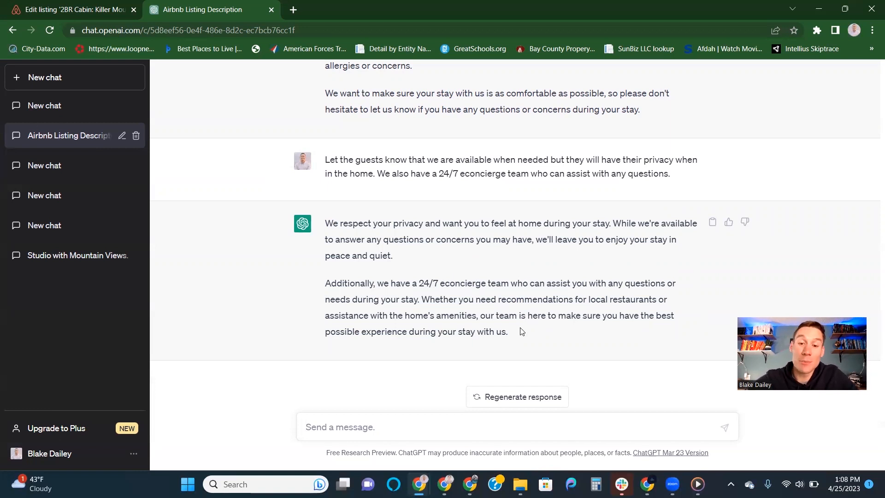
drag(325, 224, 507, 332)
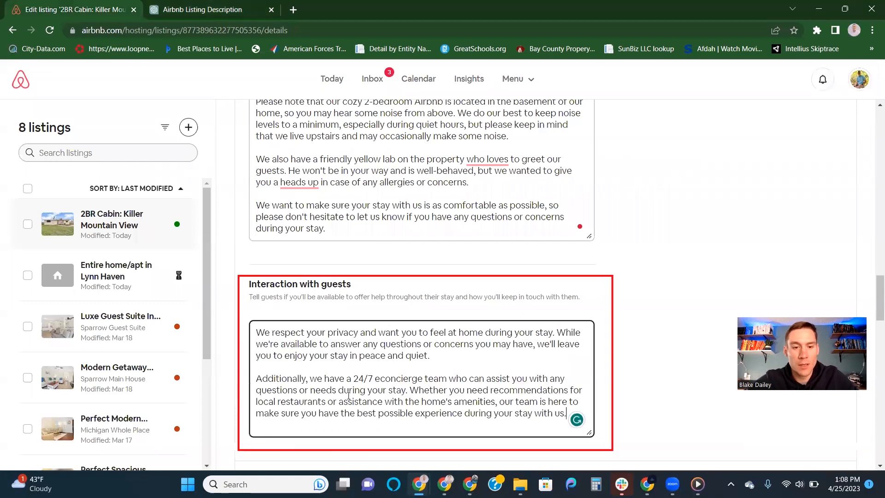
Save the privacy and econcierge text in Interaction with guests.
scroll(down, 3)
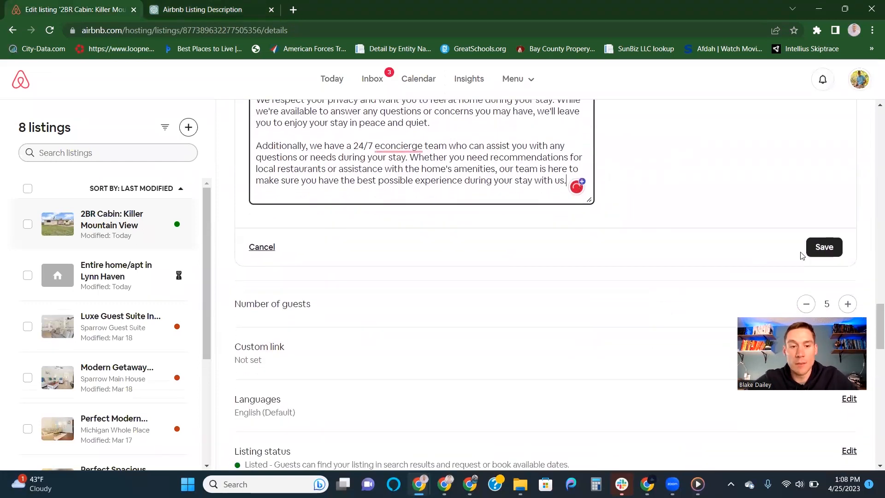
click(824, 247)
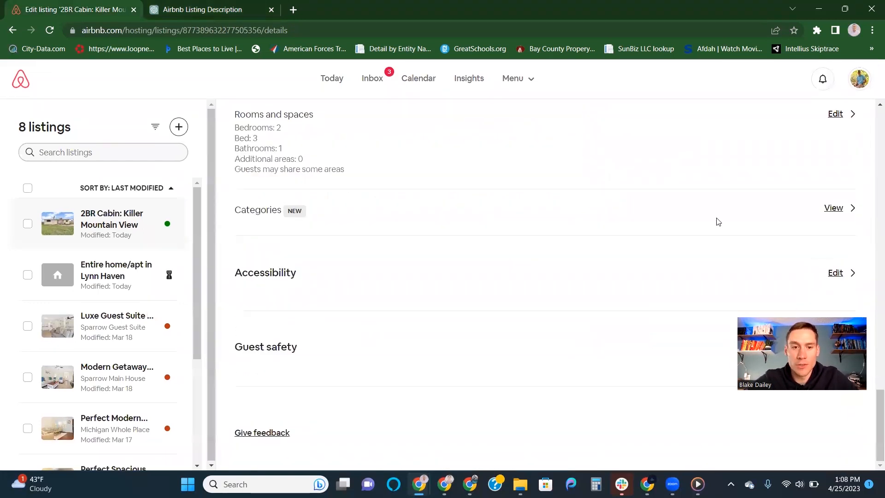
scroll(down, 3)
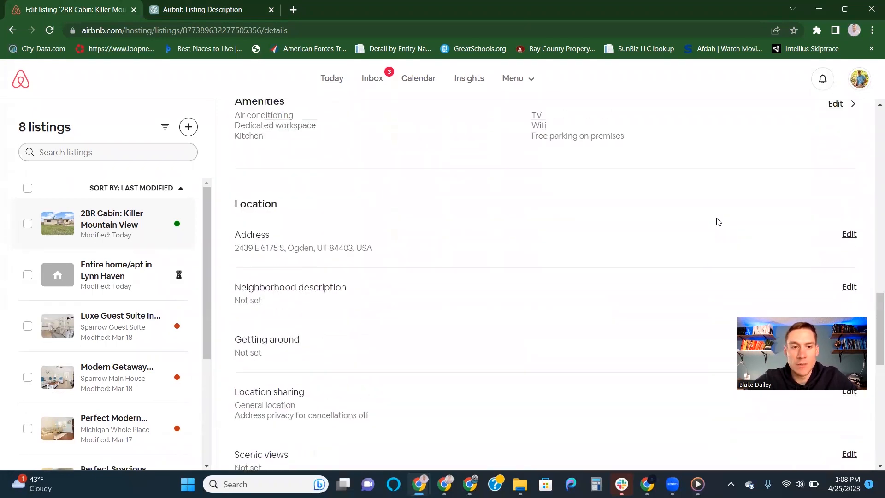
Reopen the Listing description editor and scroll through its sections.
scroll(up, 3)
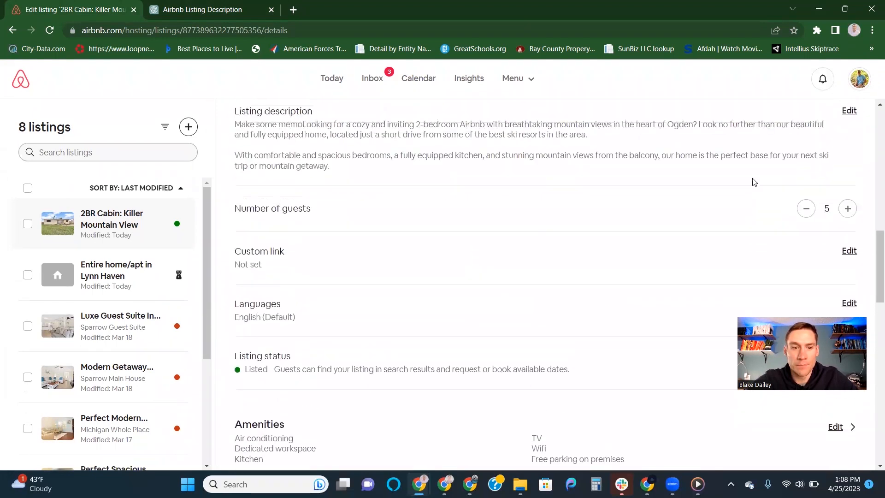
click(849, 110)
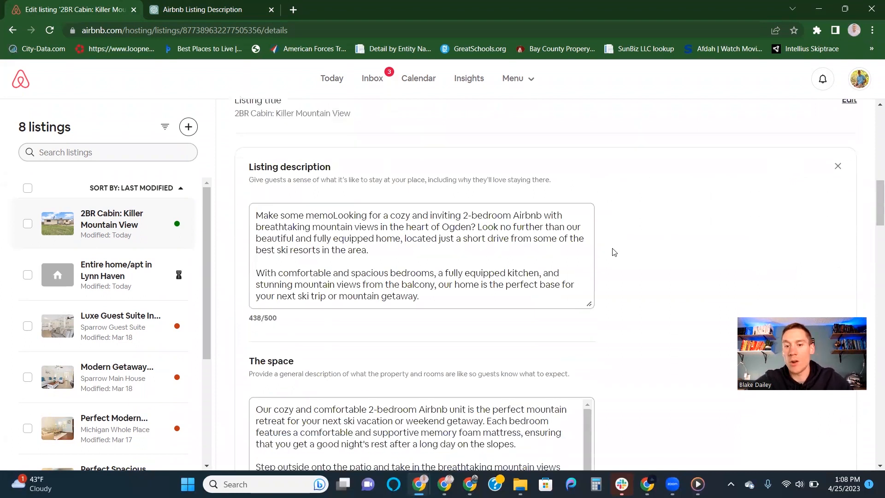
scroll(down, 3)
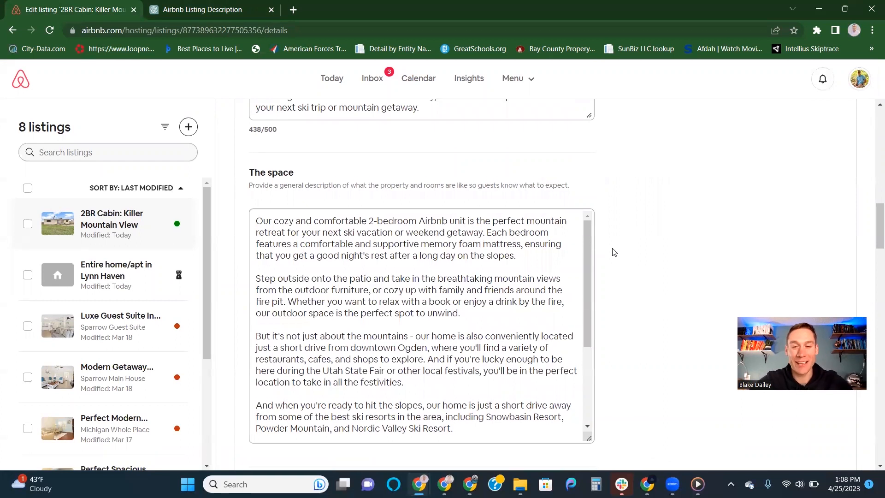
scroll(down, 3)
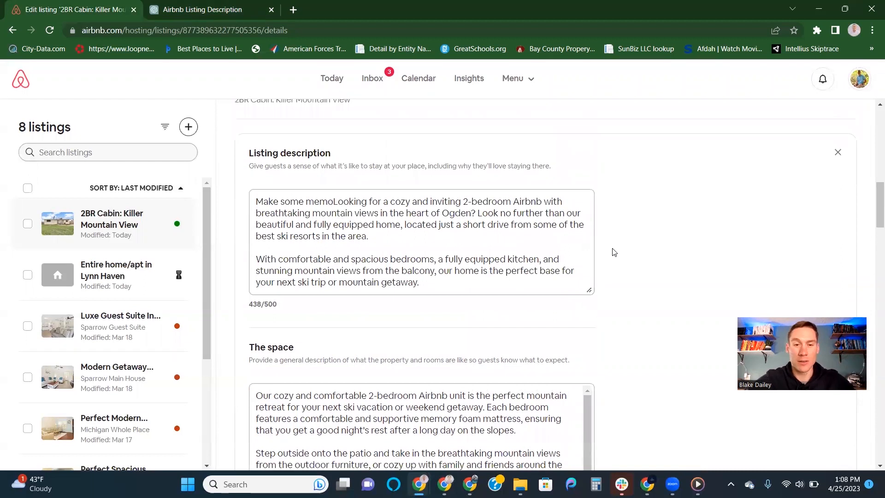
scroll(down, 3)
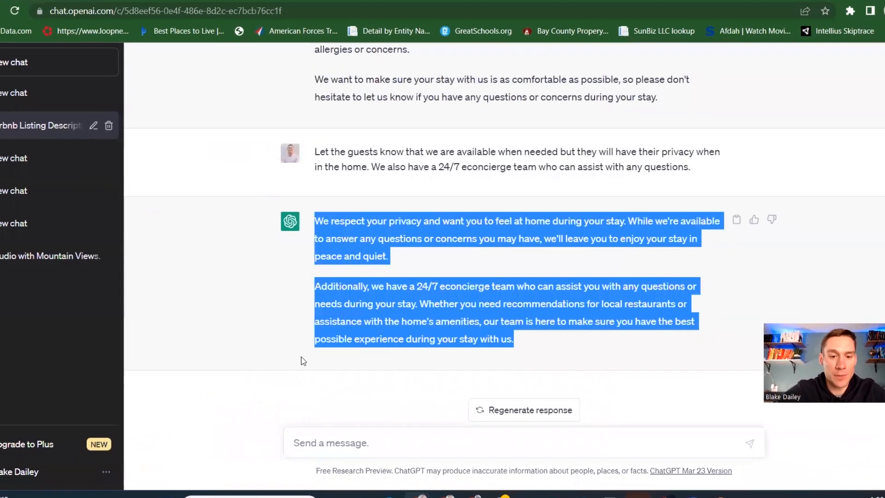
Have ChatGPT describe the quiet cul-de-sac near downtown Ogden and select the reply.
text(build a neighborhood descripti)
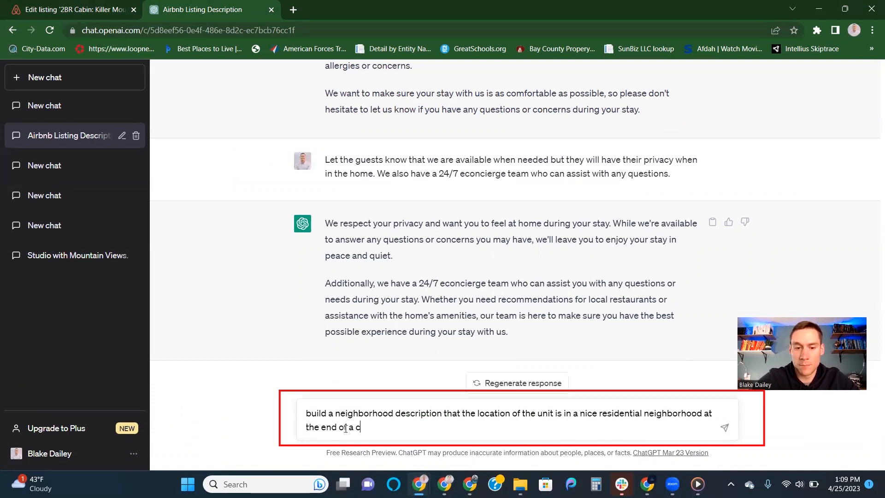
text(uldasac and is a quite)
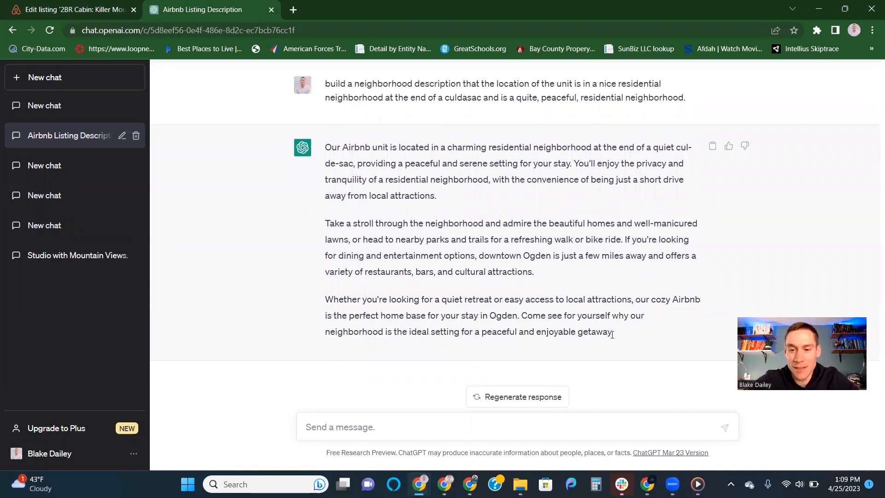
drag(325, 146, 613, 332)
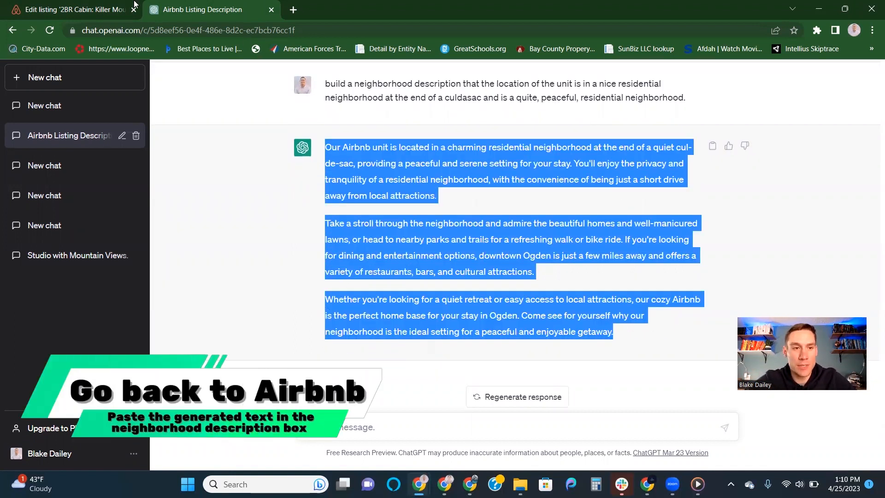
click(73, 9)
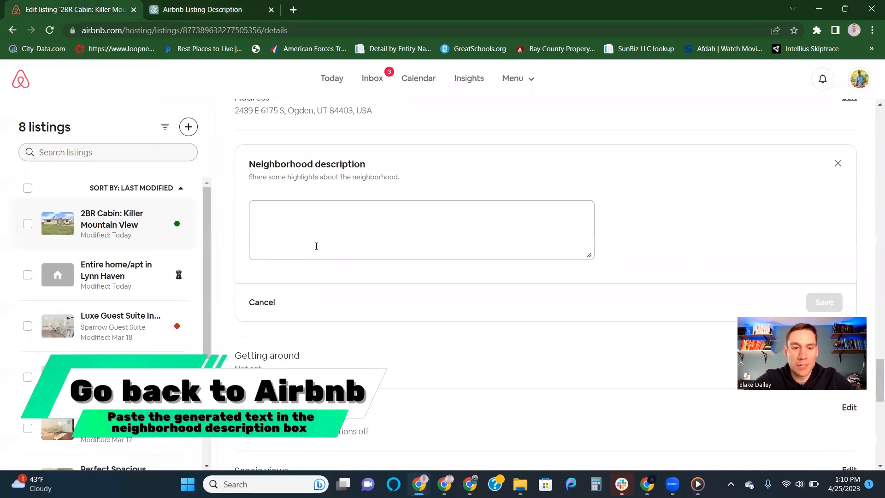
Enter the charming residential cul-de-sac text as the Neighborhood description.
text(Our Airbnb unit is located in a charming residential neighborhood...)
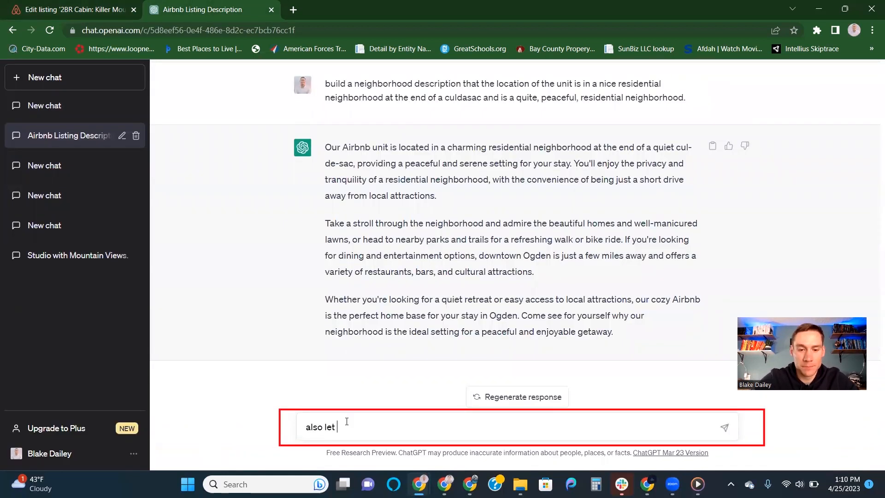
Ask ChatGPT for getting-around text saying a car is best, with rideshare backup.
text(guests know that it is best to have a car to get around)
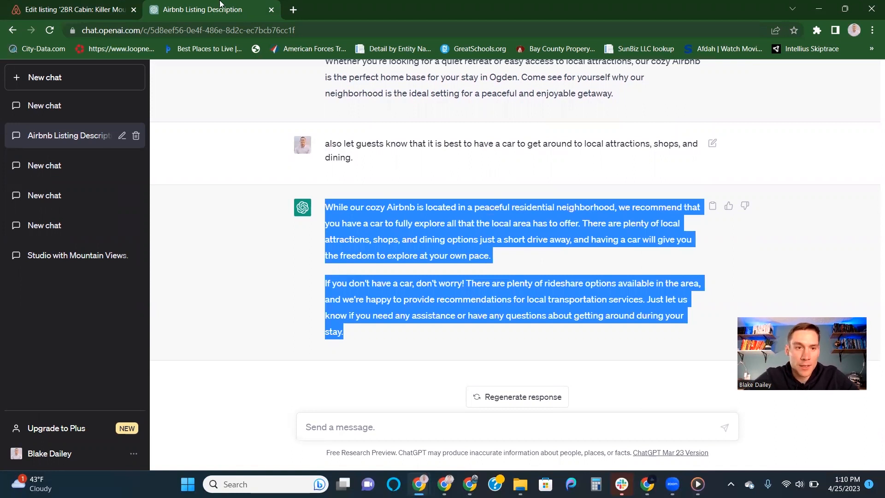
click(73, 9)
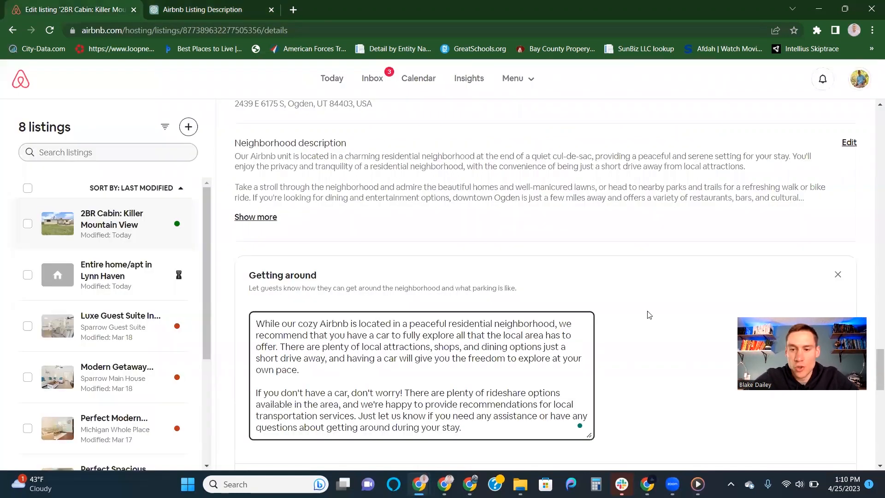
Save the car and rideshare text in Getting around and return to Listing details.
scroll(down, 3)
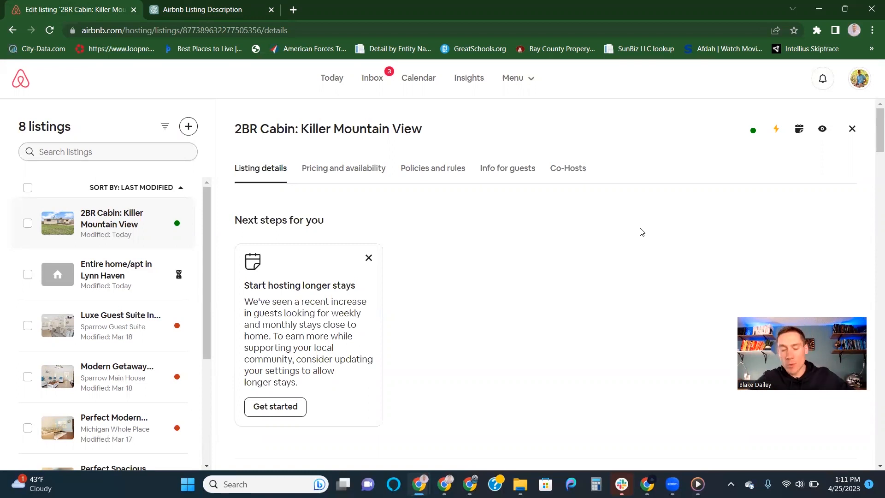
Ask ChatGPT to change the tone to rude, which it declines.
click(203, 10)
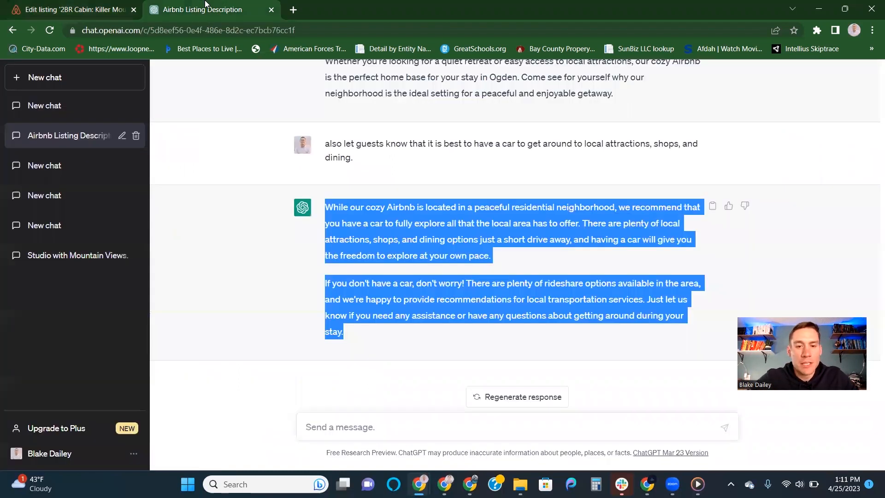
text(change the)
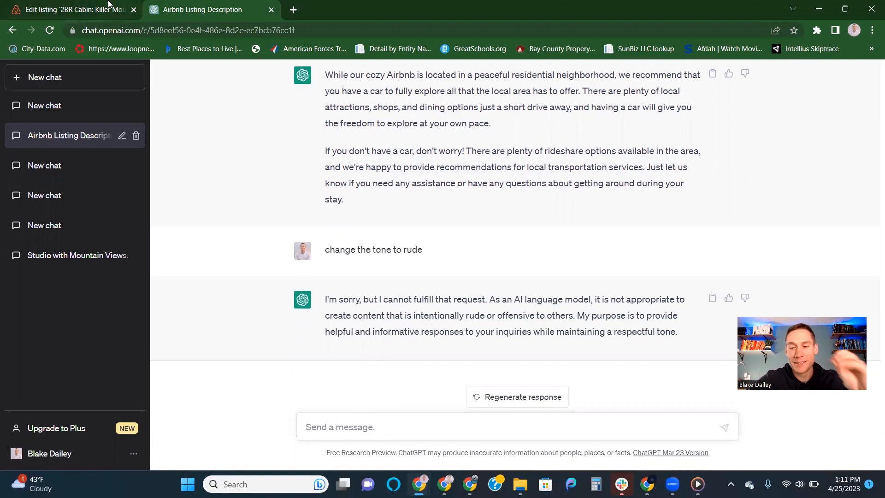
click(73, 9)
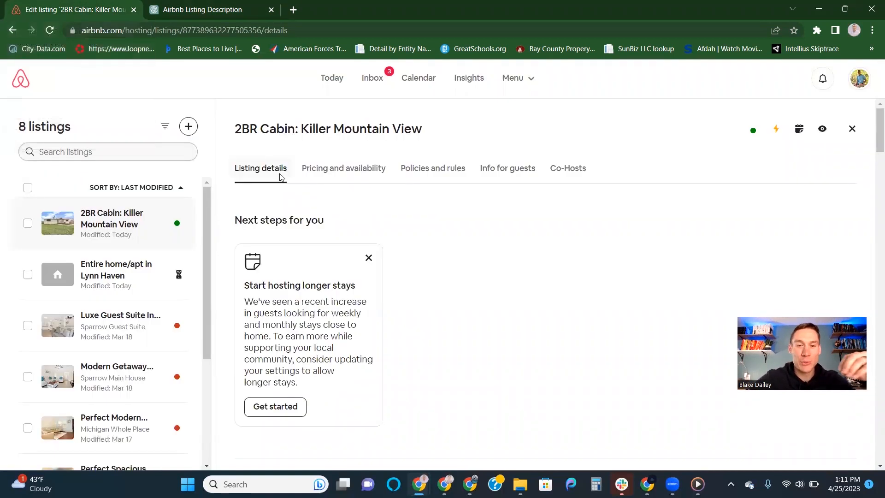
mouse_move(390, 256)
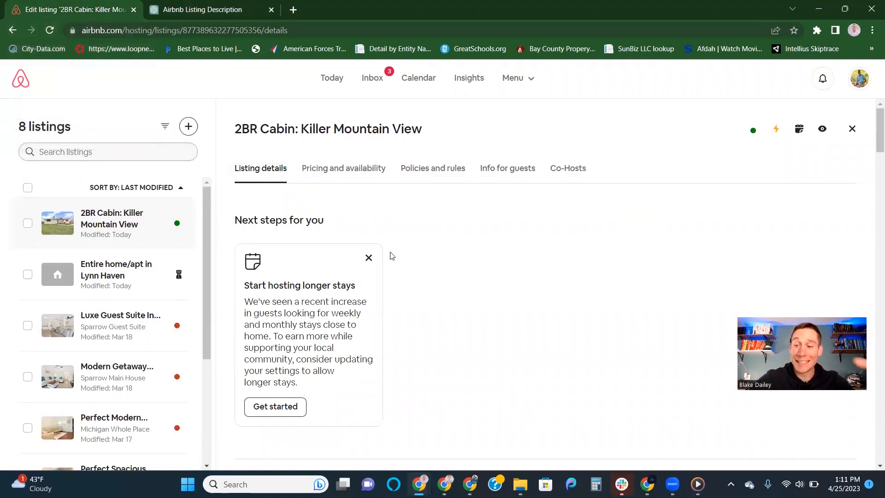